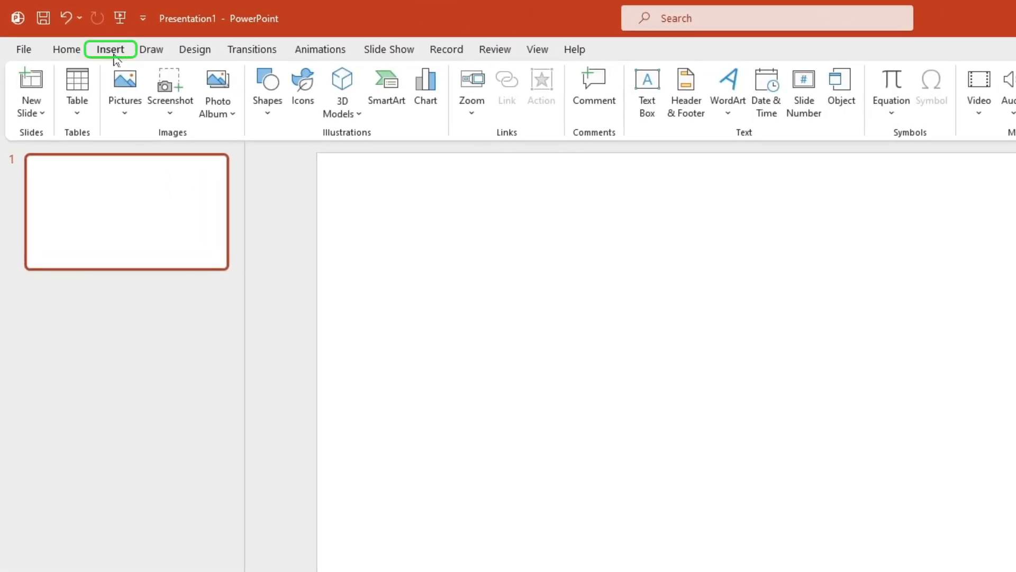
Step: Insert the mountain photo image.jpg from the Pictures folder onto slide 1
left_click(124, 87)
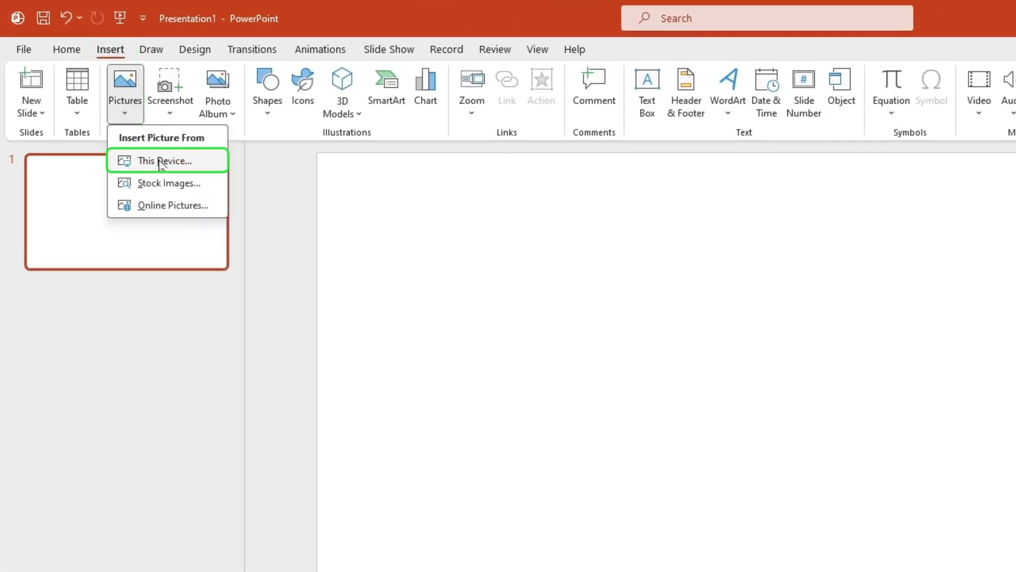
left_click(166, 161)
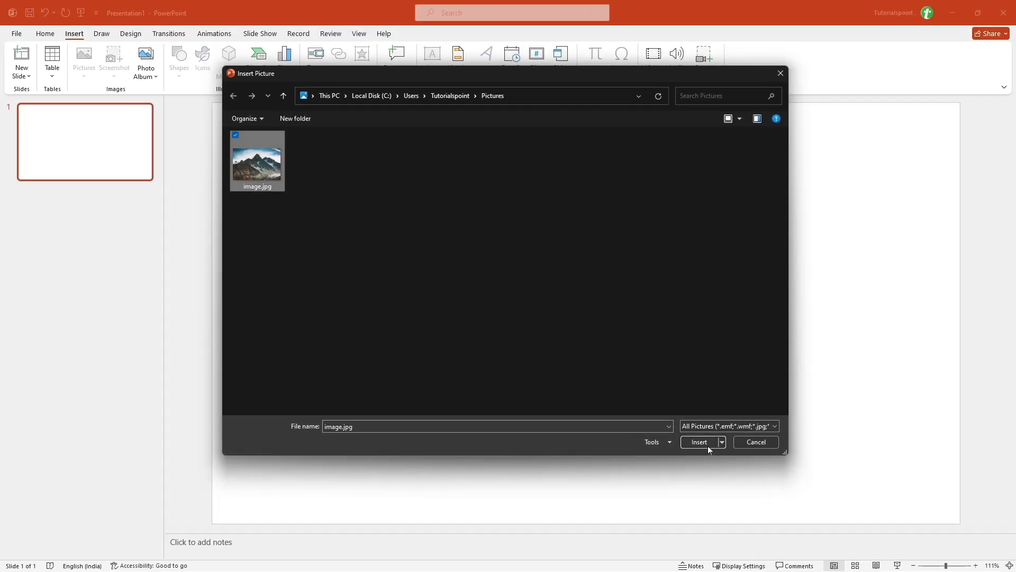
left_click(698, 441)
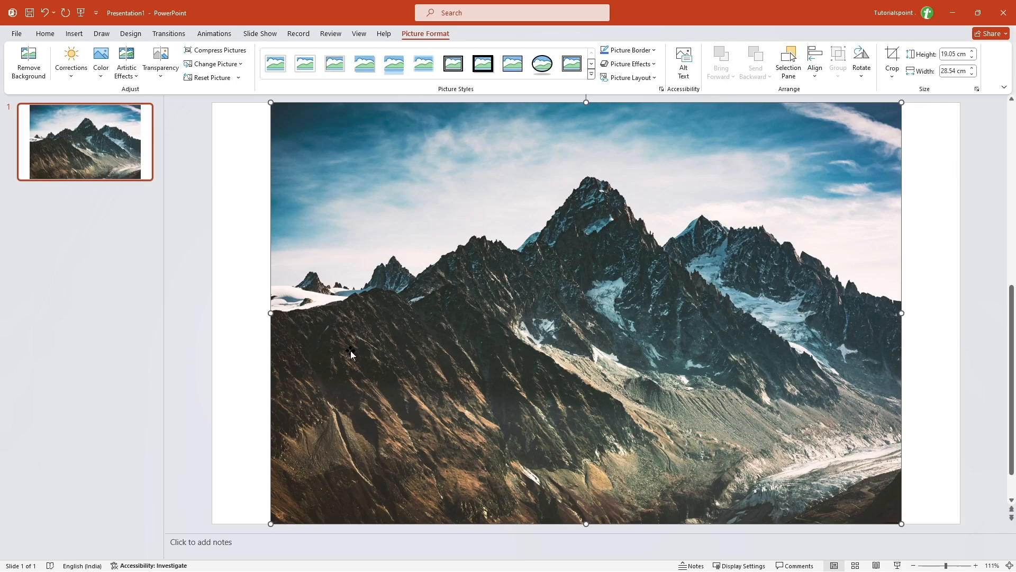
Step: Stretch the mountain photo so it spans the full slide width
key("ctrl")
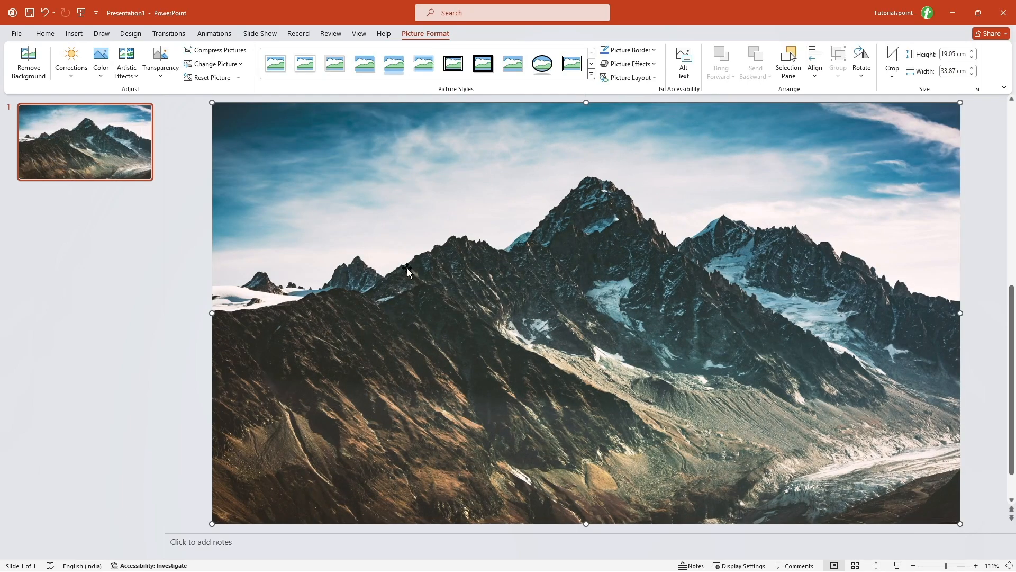
mouse_move(126, 92)
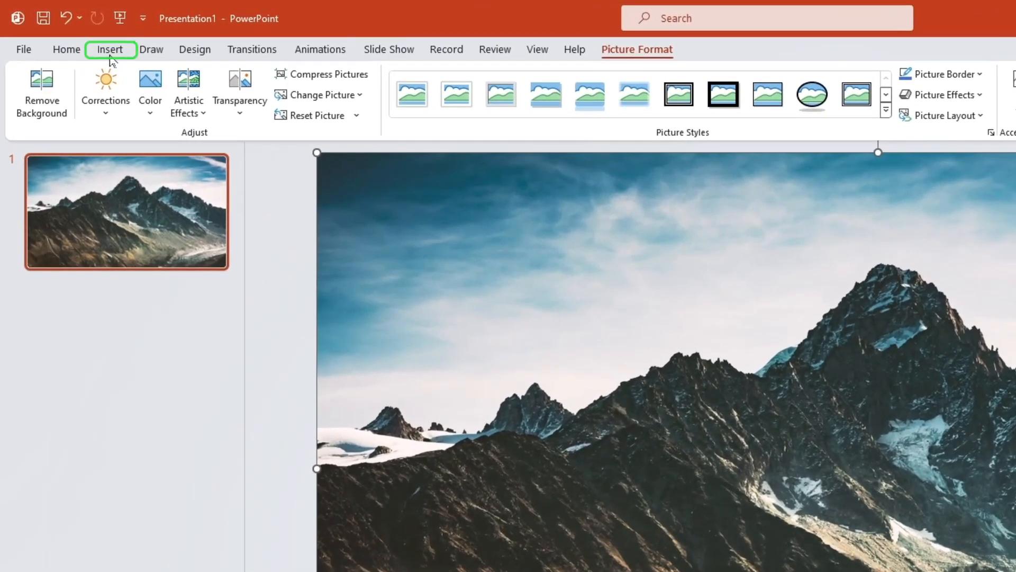
Step: Add a text box reading NATURE and set its font to Montserrat Black
left_click(109, 49)
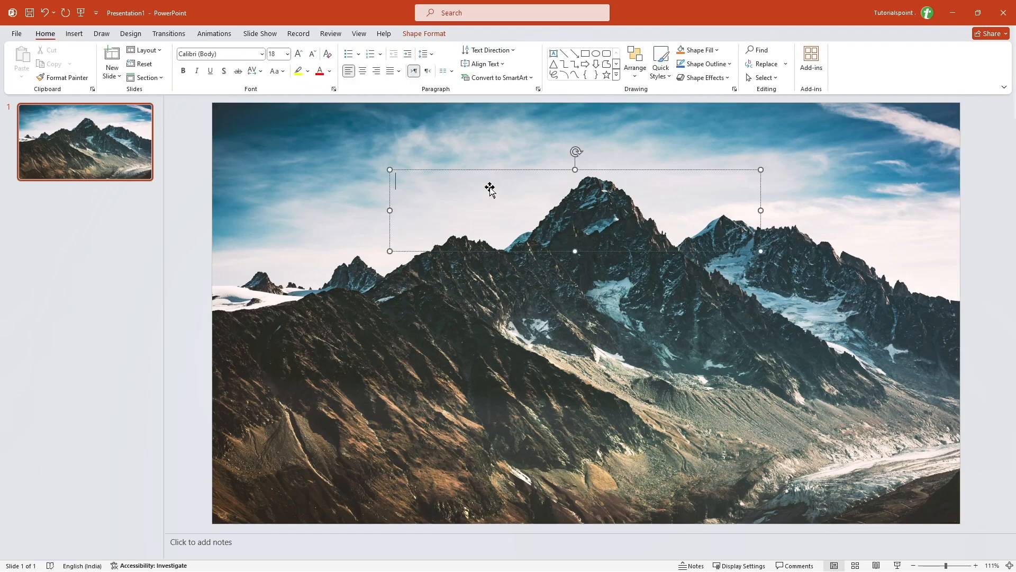
type("NATURE")
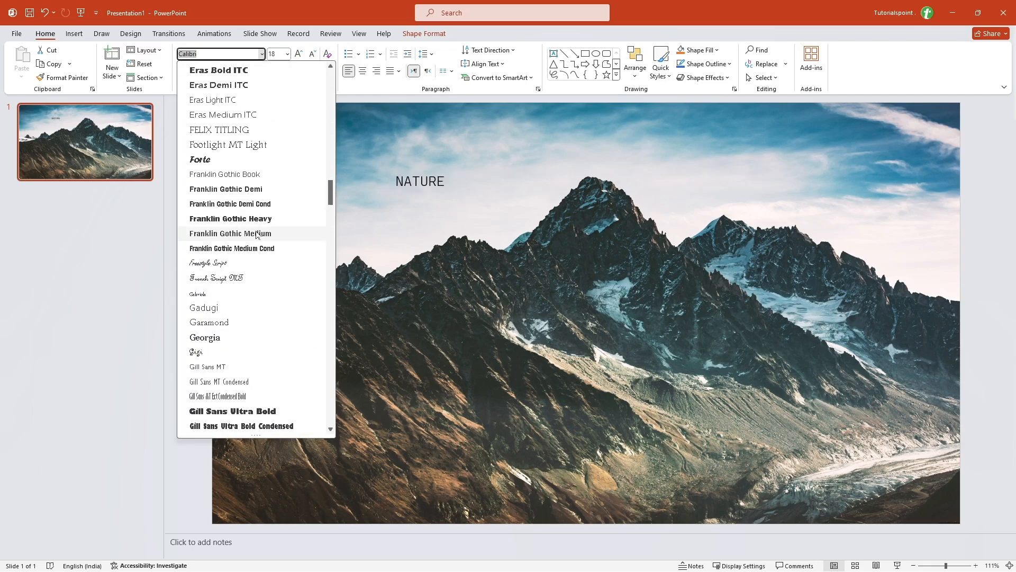
scroll("down", 3)
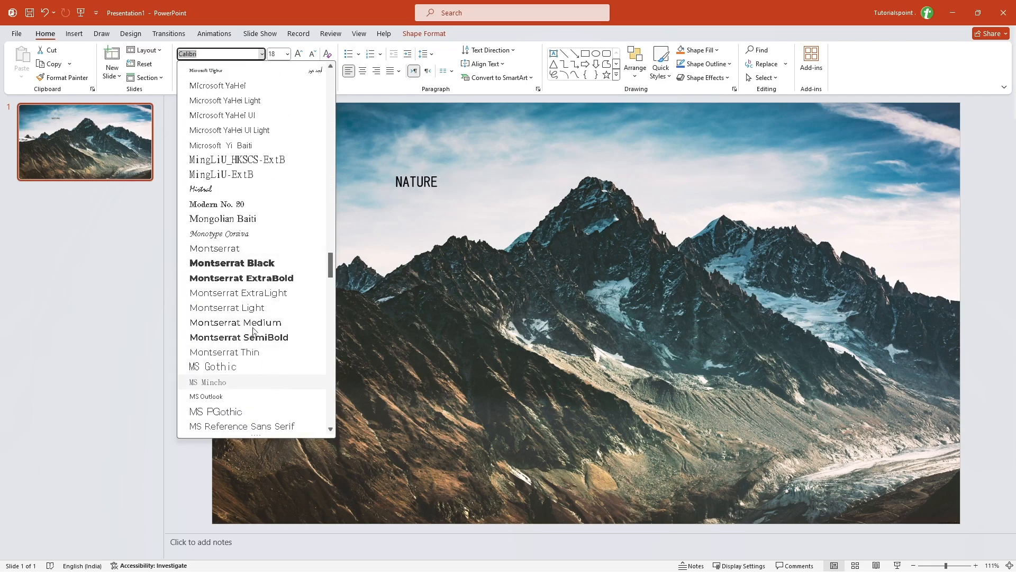
left_click(231, 262)
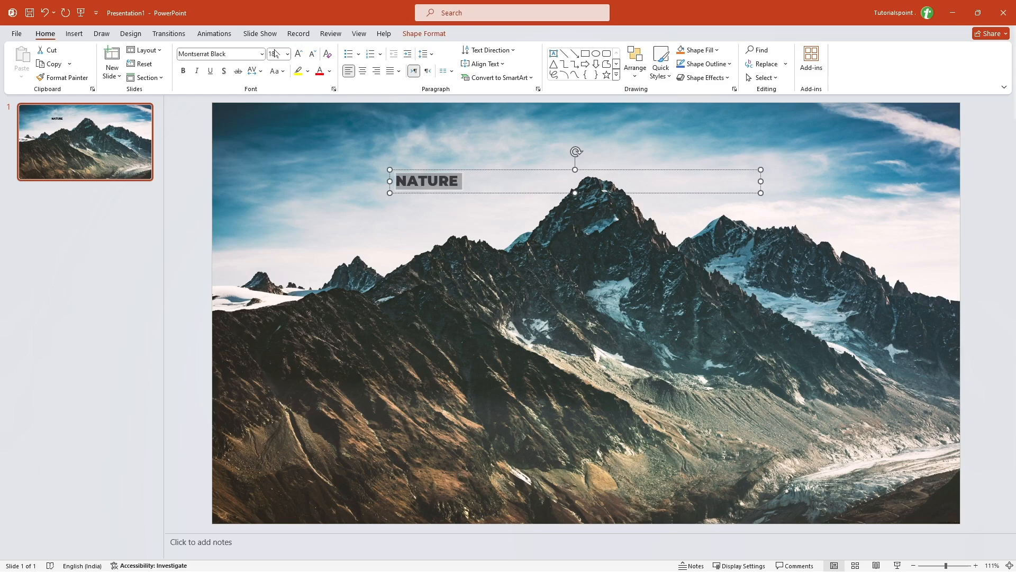
Step: Enlarge the NATURE text three sizes with Increase Font Size
left_click(298, 55)
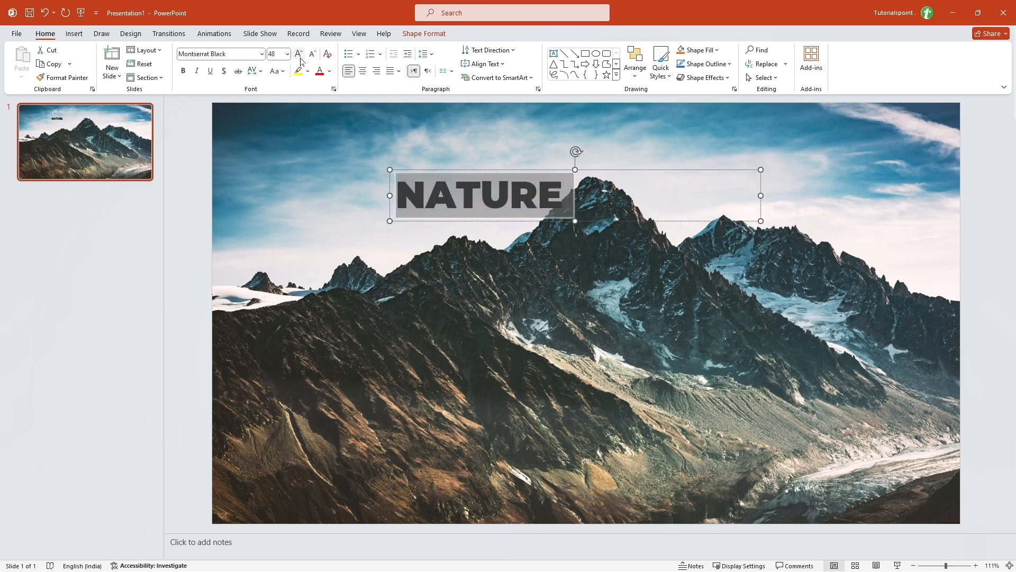
left_click(298, 54)
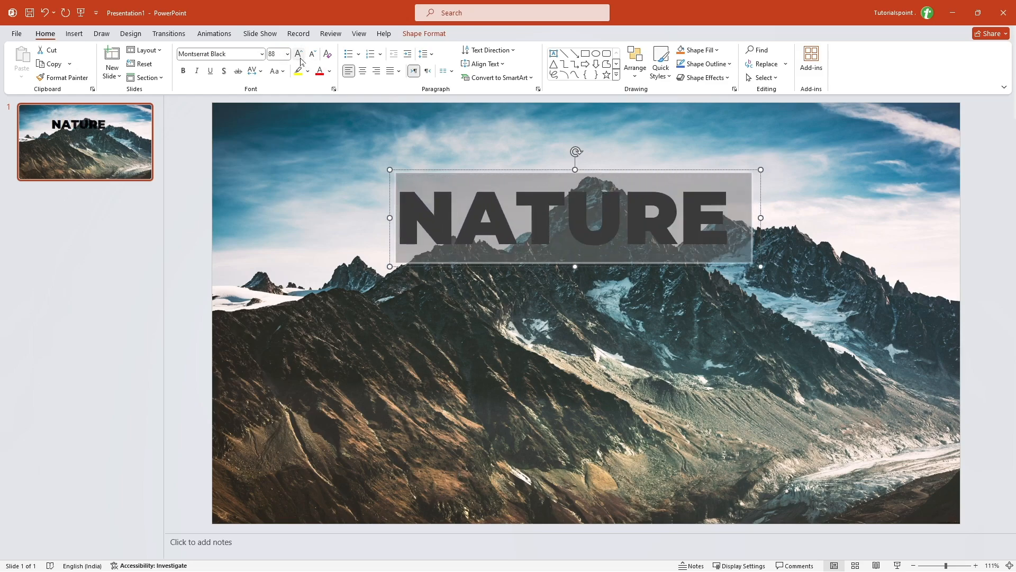
left_click(298, 54)
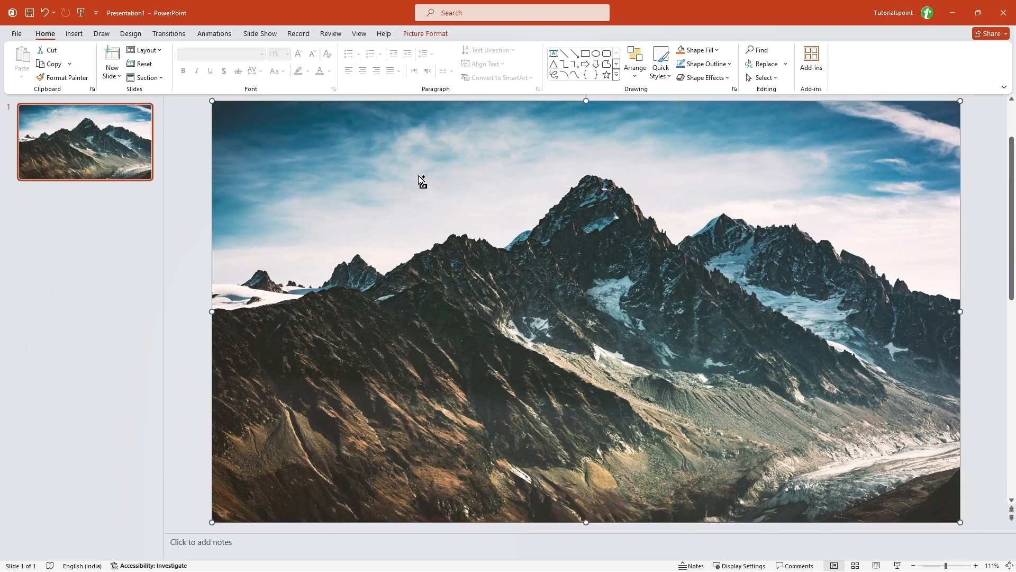
Step: Duplicate the selected photo and show its Picture Format tools
key("ctrl+d")
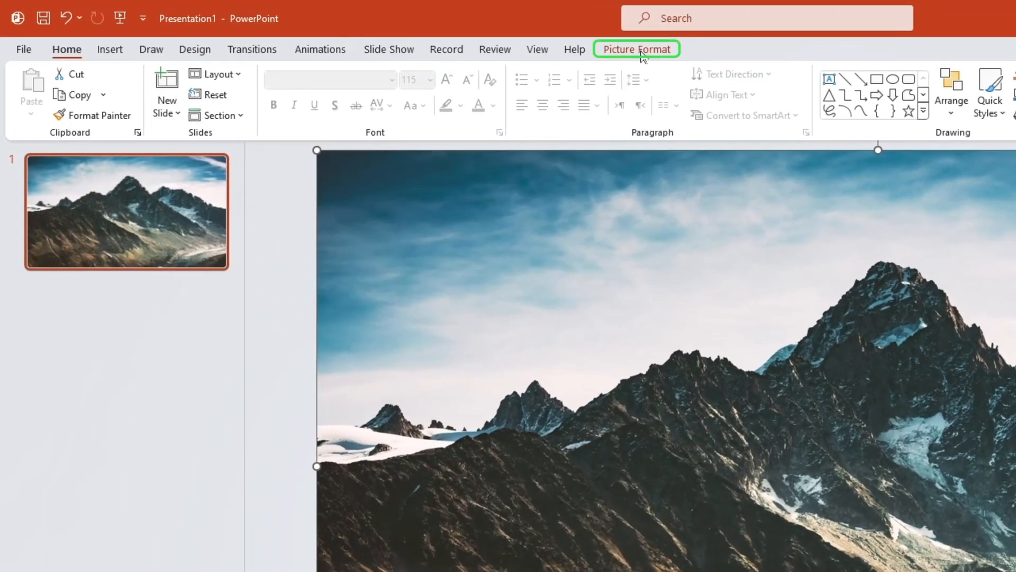
left_click(636, 49)
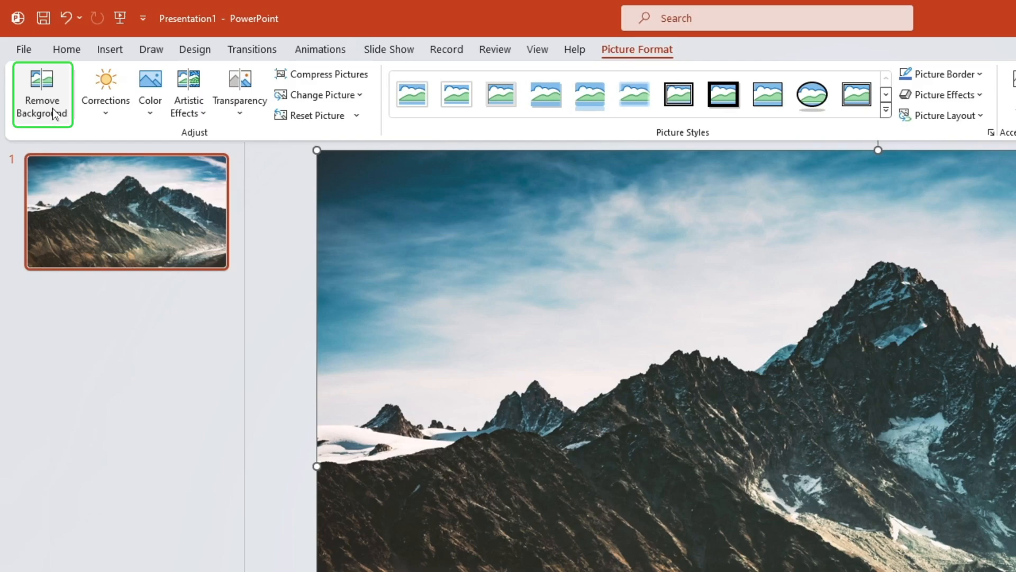
Step: Remove the sky background from the photo and keep the changes
left_click(42, 94)
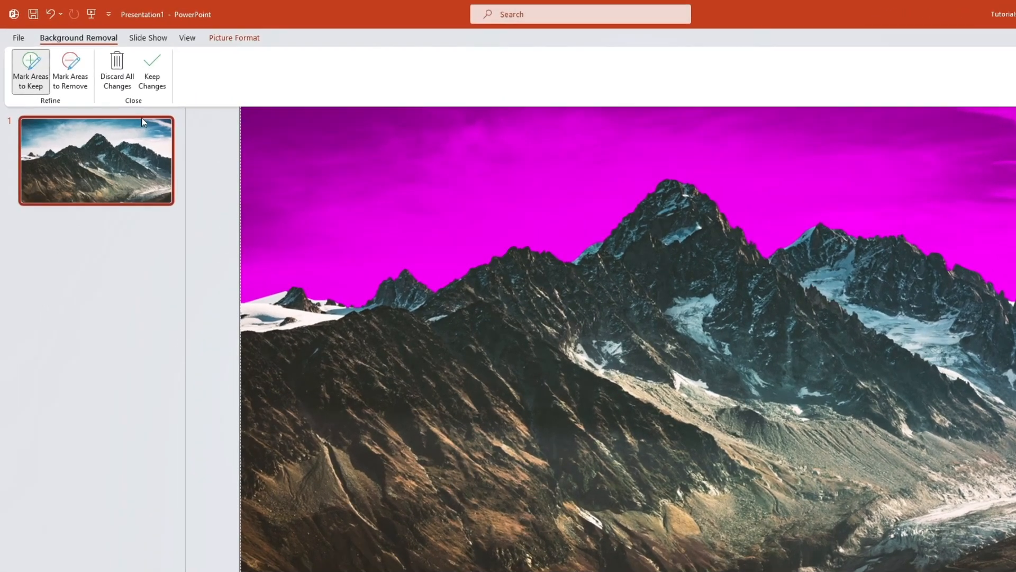
left_click(152, 71)
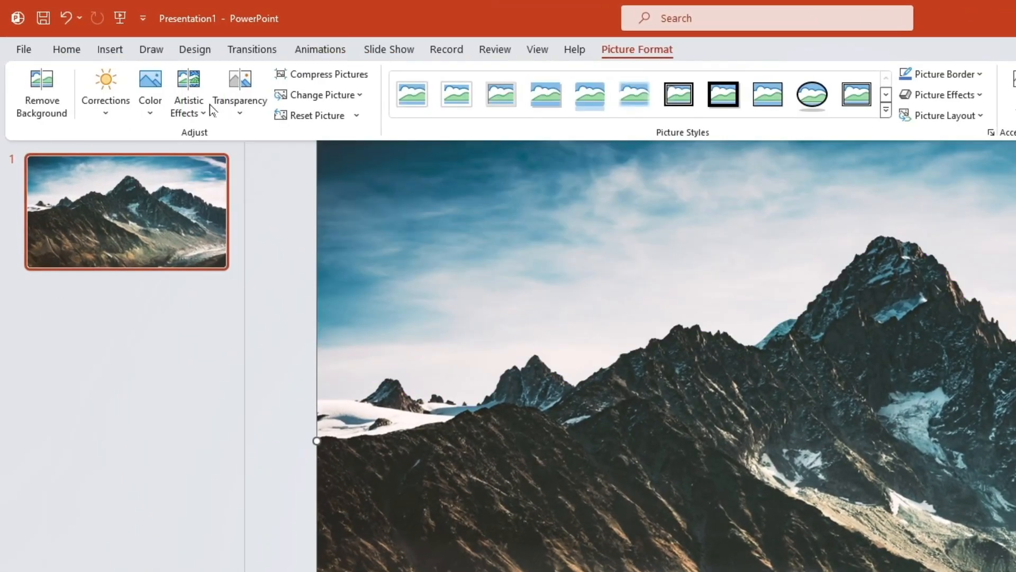
Step: Duplicate slide 1 into a second slide
right_click(84, 142)
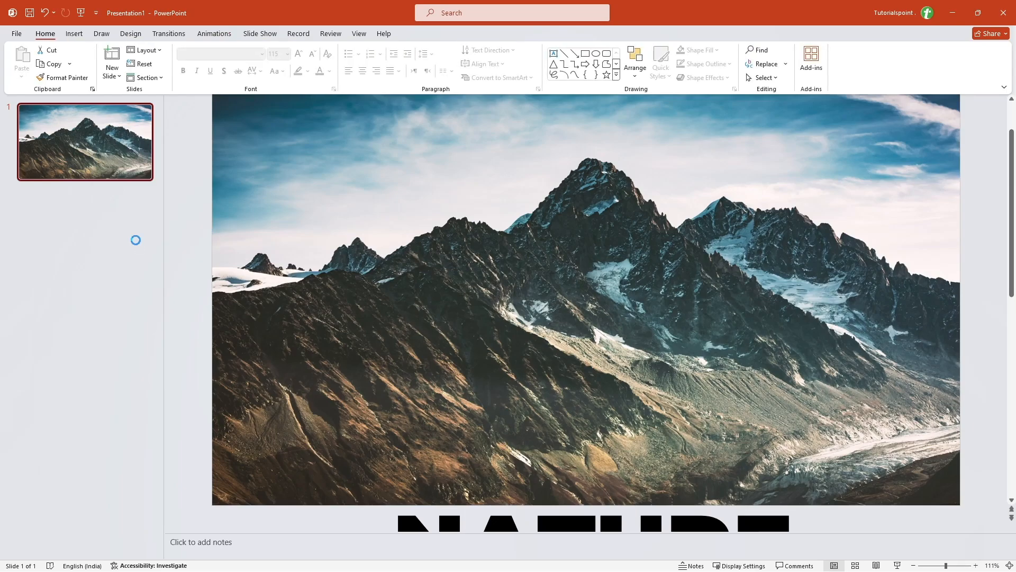
left_click(111, 58)
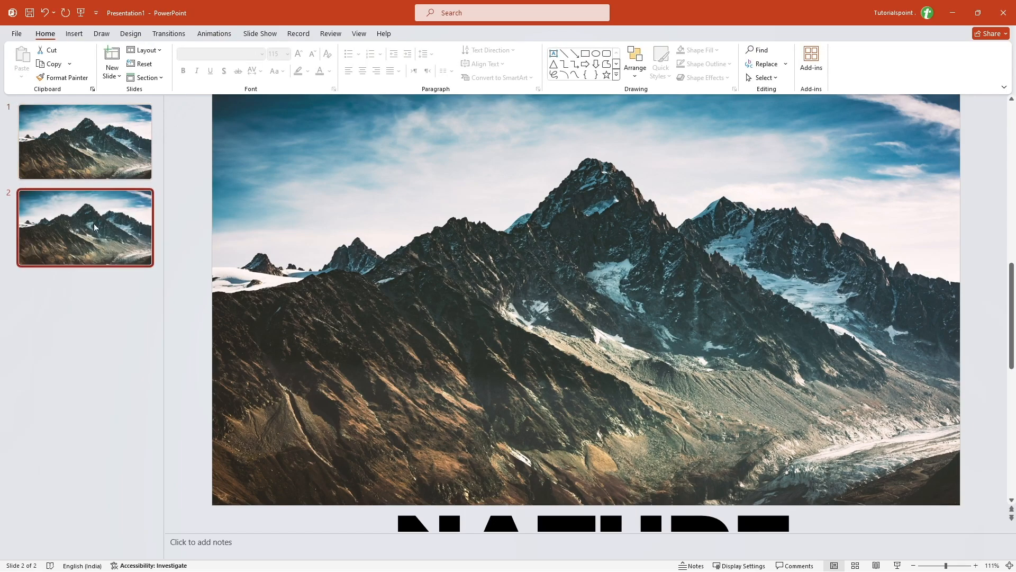
Step: On slide 2, move the NATURE text up over the sky behind the mountain peaks
scroll("down", 3)
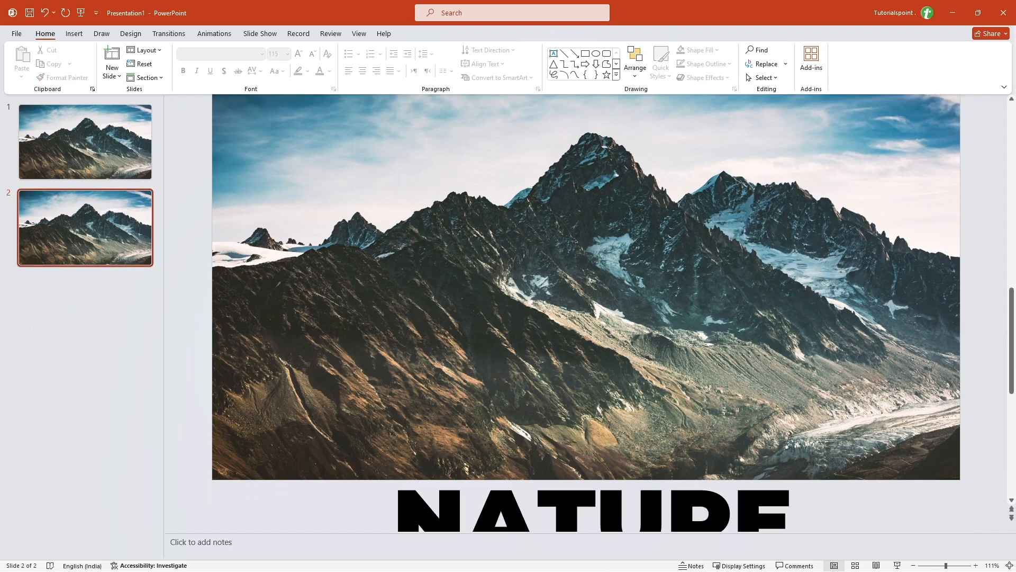
left_click(590, 512)
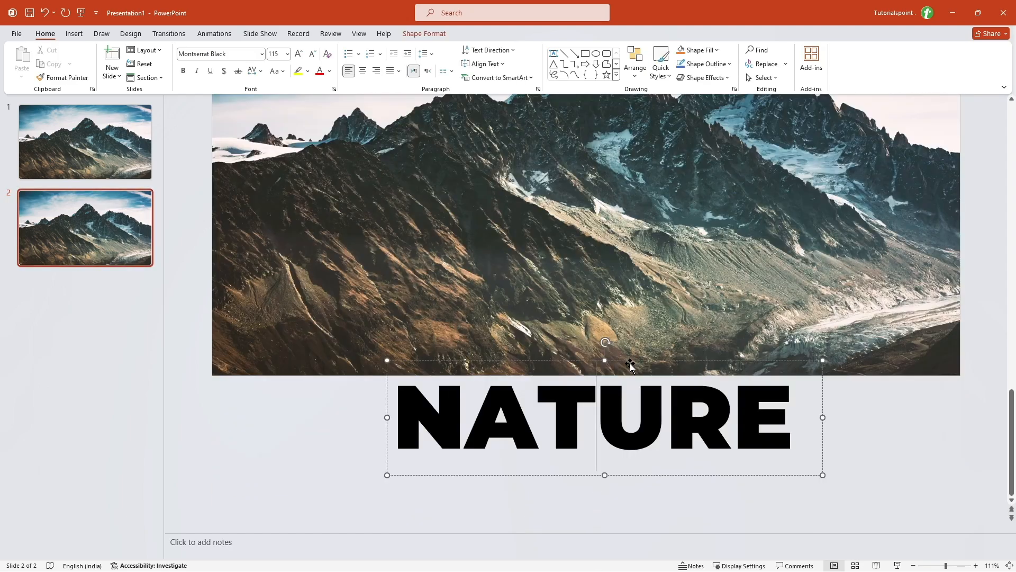
key("Delete")
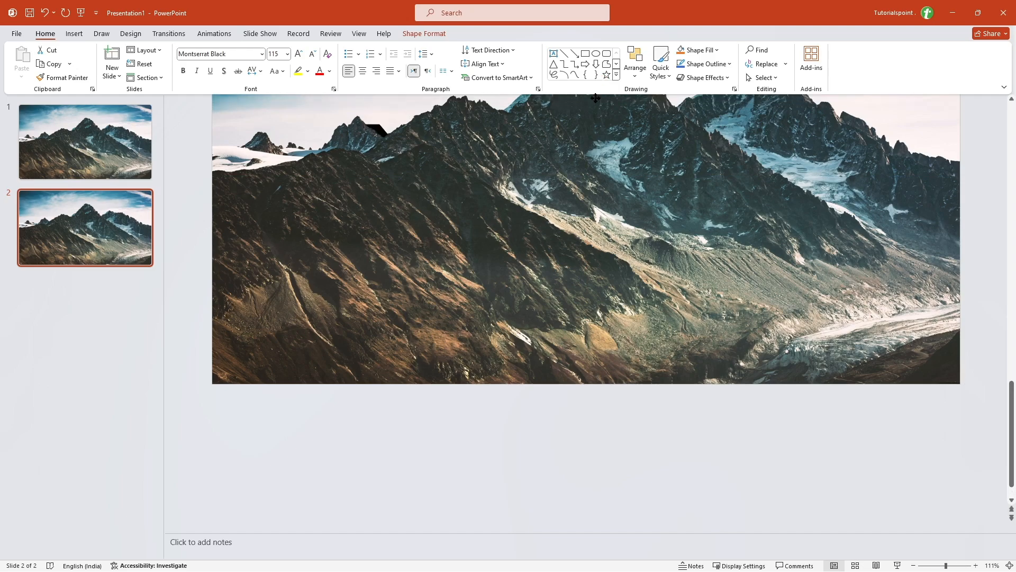
scroll("up", 3)
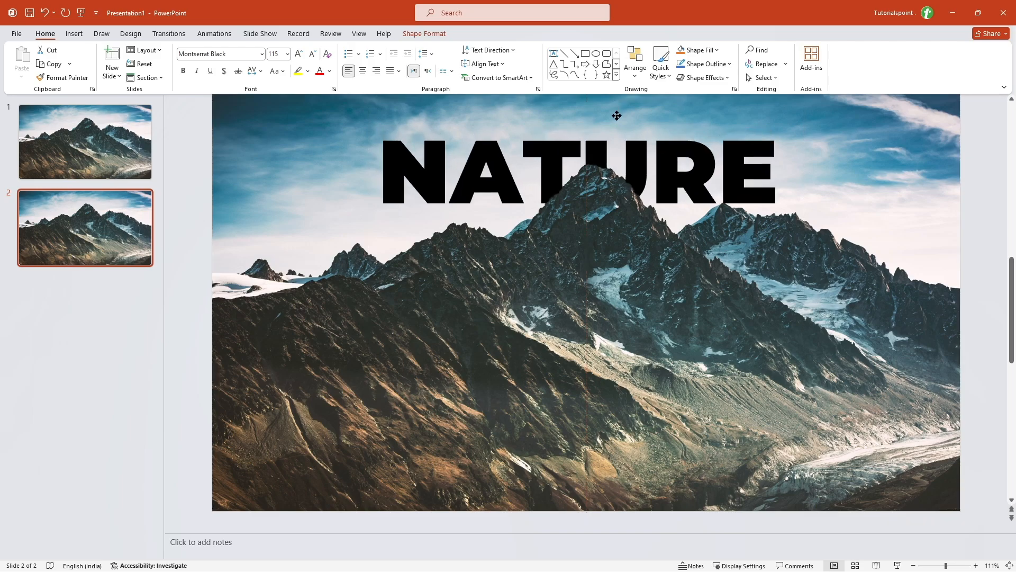
left_click(617, 115)
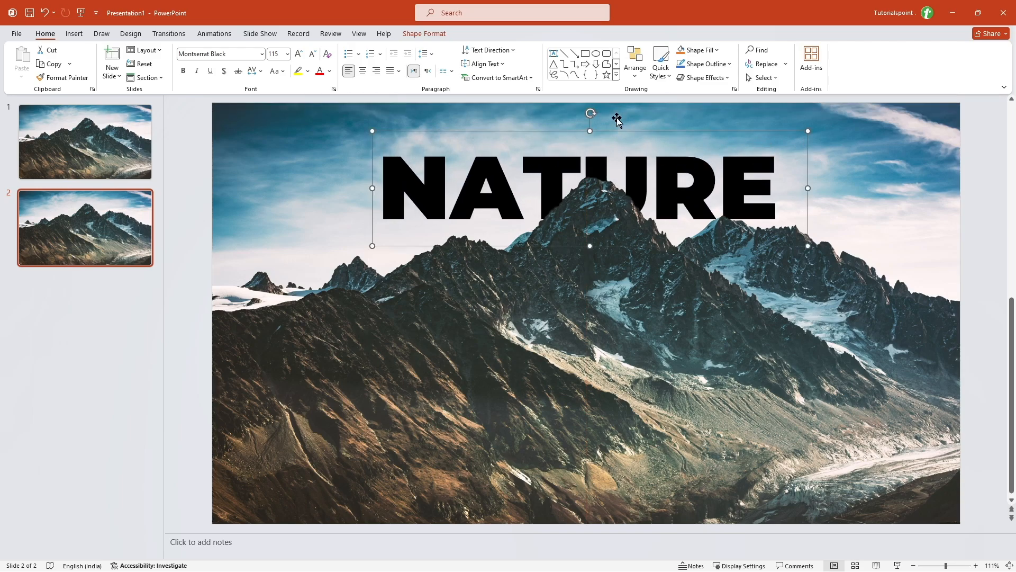
left_click(85, 141)
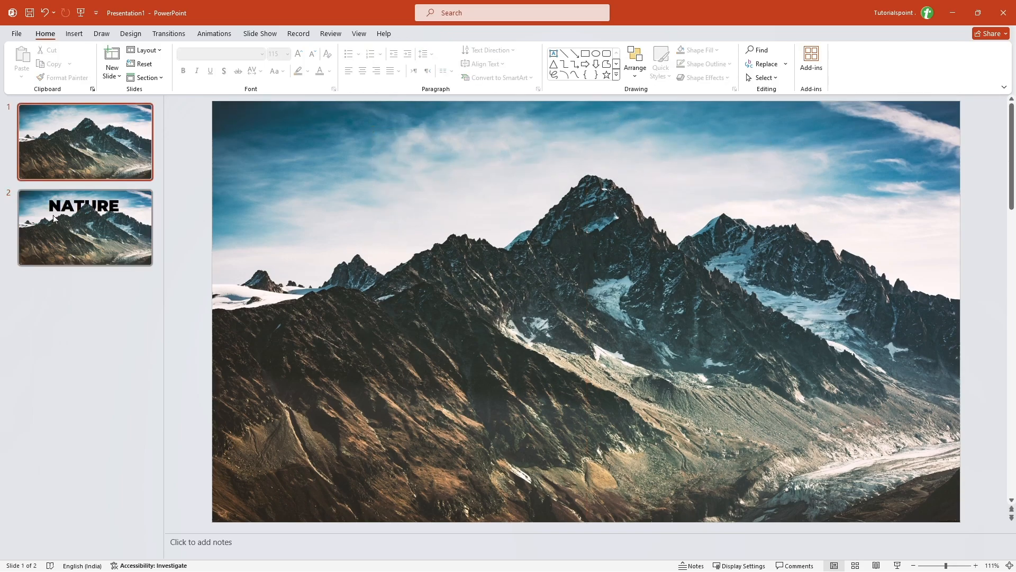
Step: Select slide 2 and show its Transitions choices for the Morph effect
left_click(85, 227)
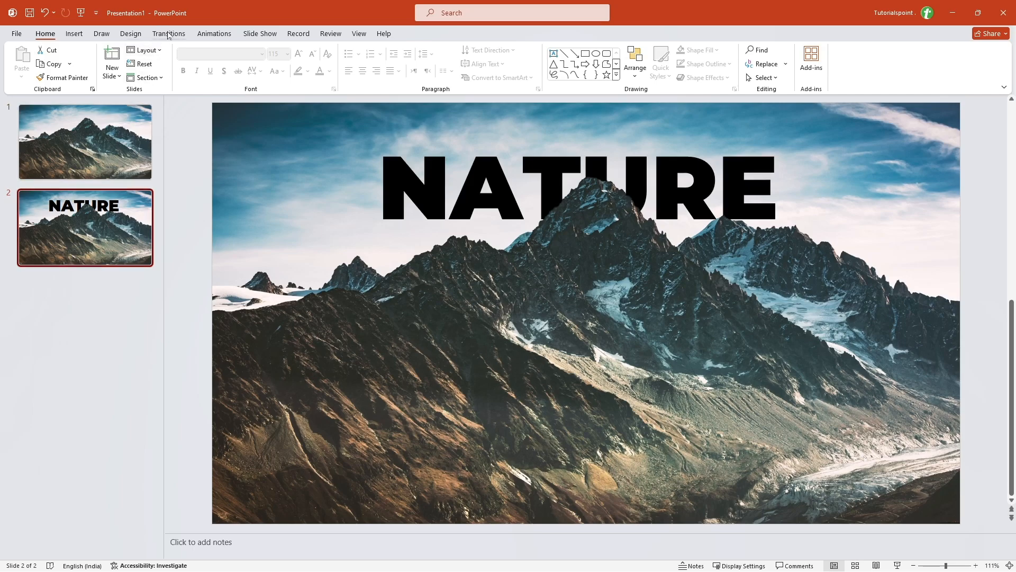
left_click(168, 33)
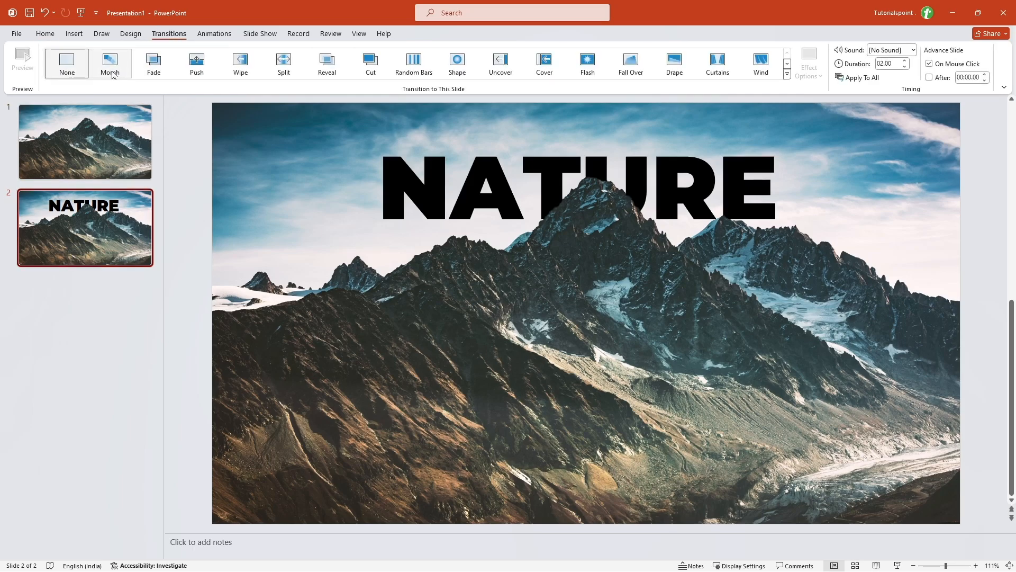